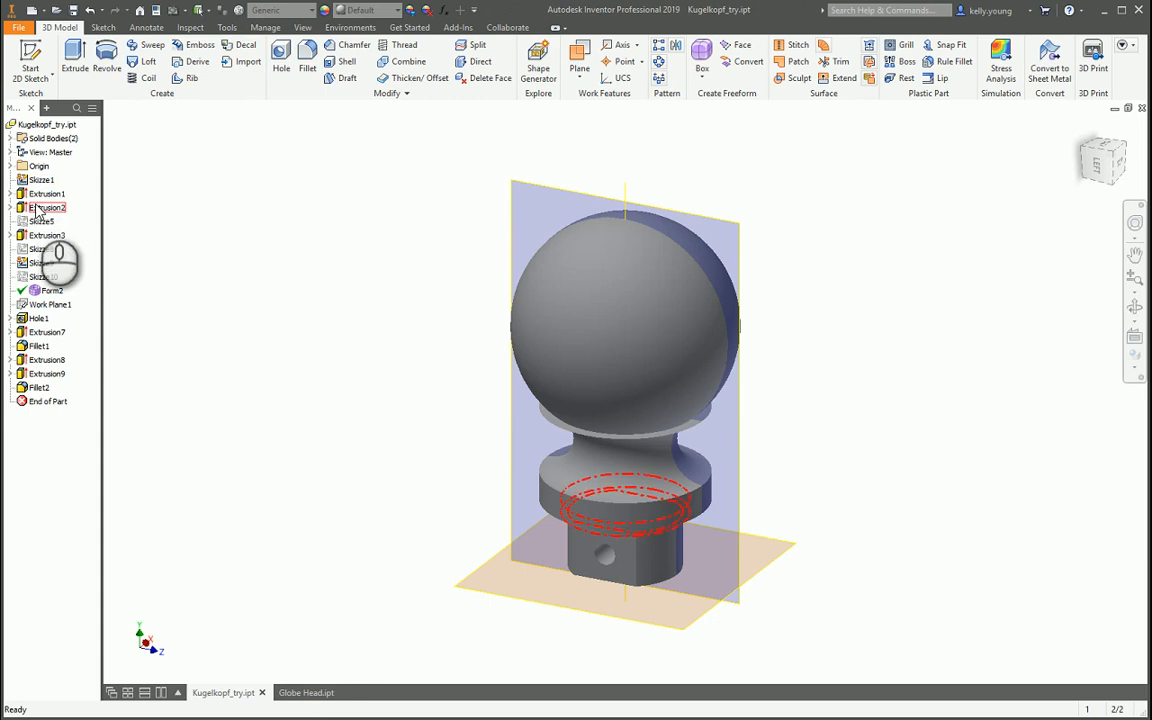
Step: Switch to the Globe Head.ipt document and reopen Sketch1, its profile sketch, for editing
click(42, 248)
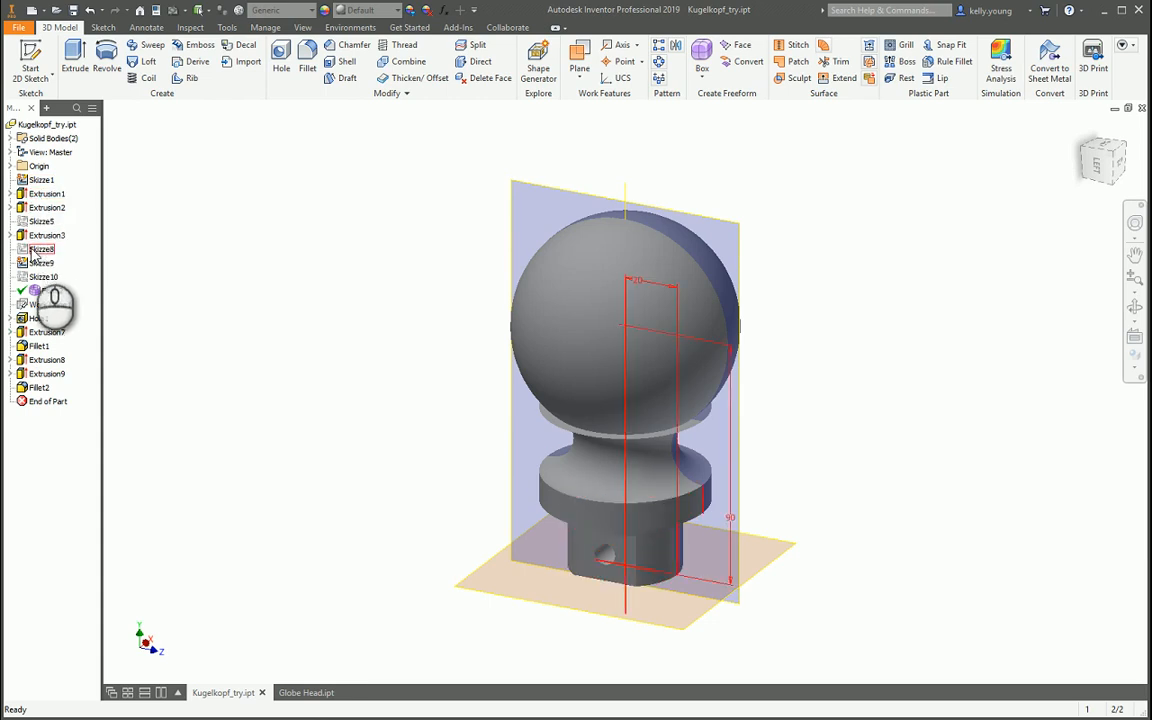
click(48, 290)
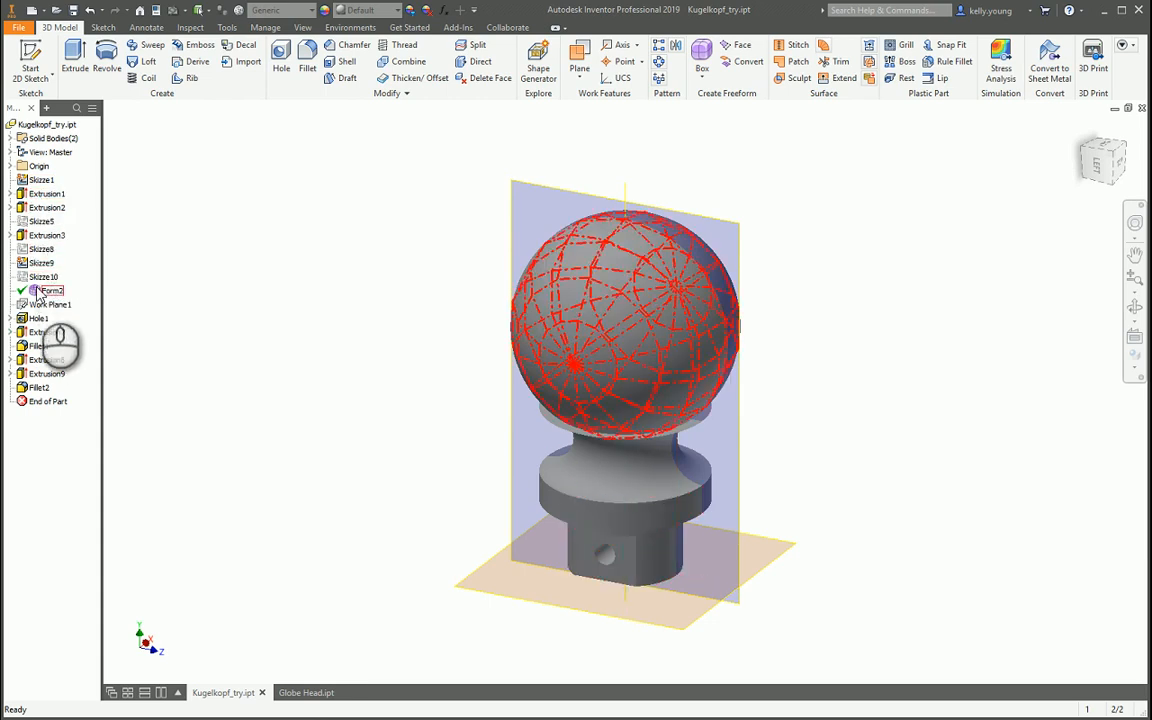
click(52, 304)
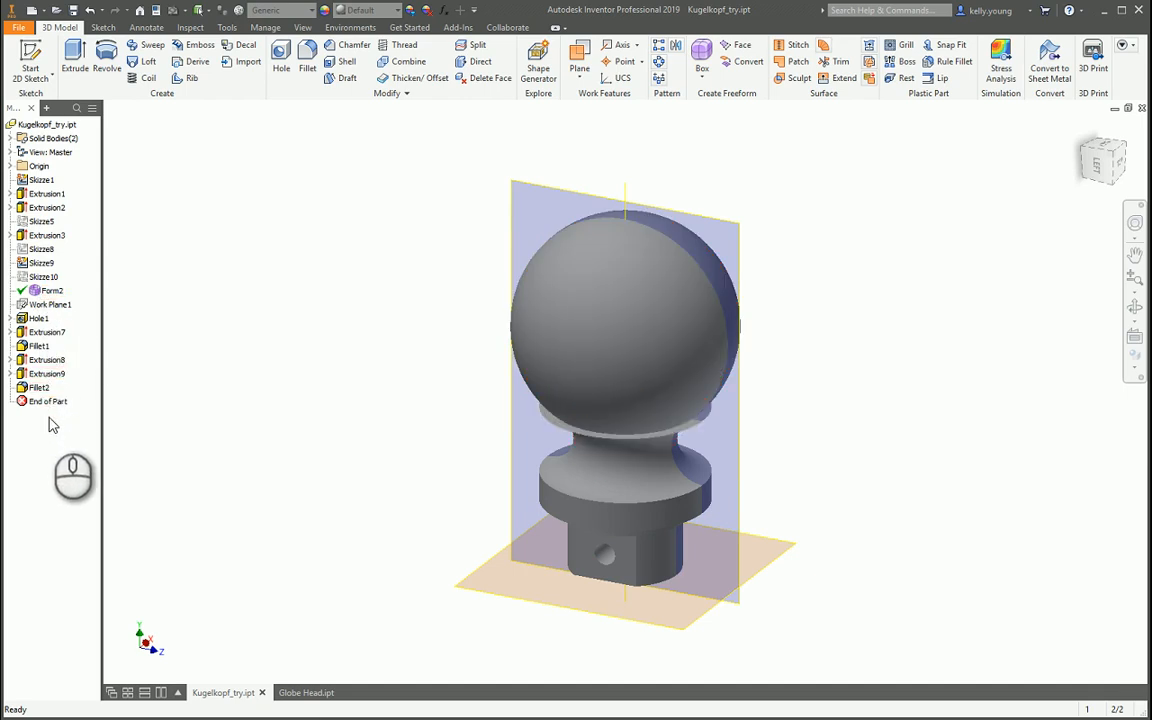
click(306, 692)
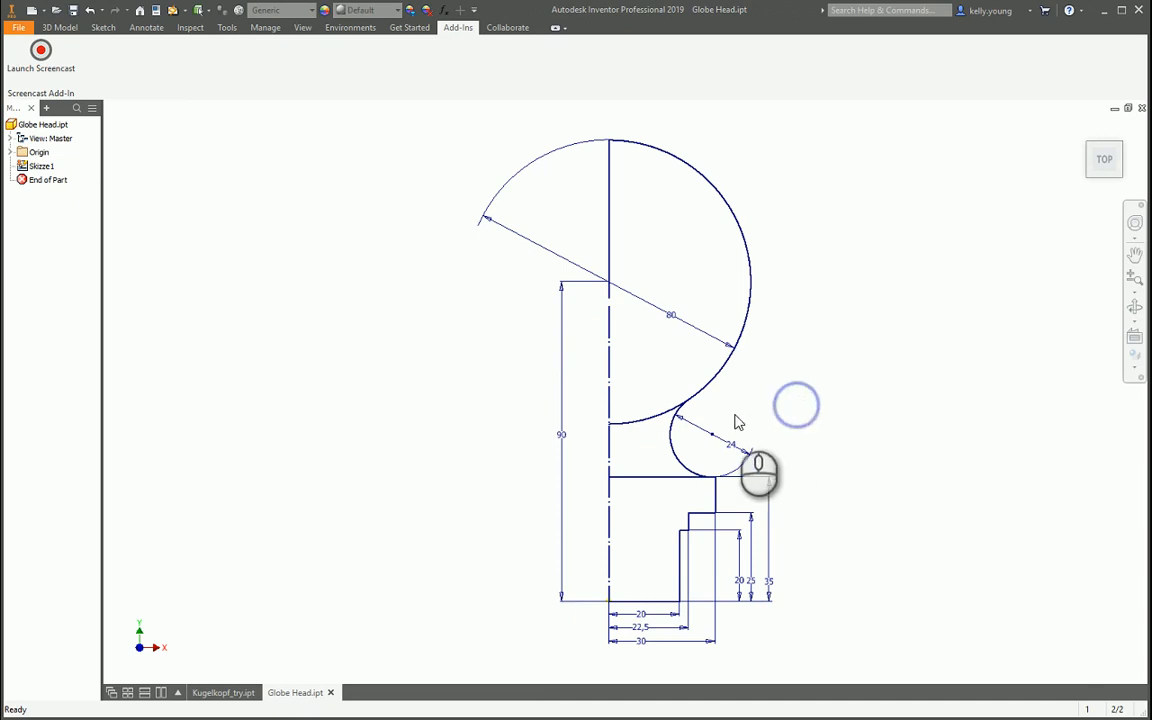
click(42, 166)
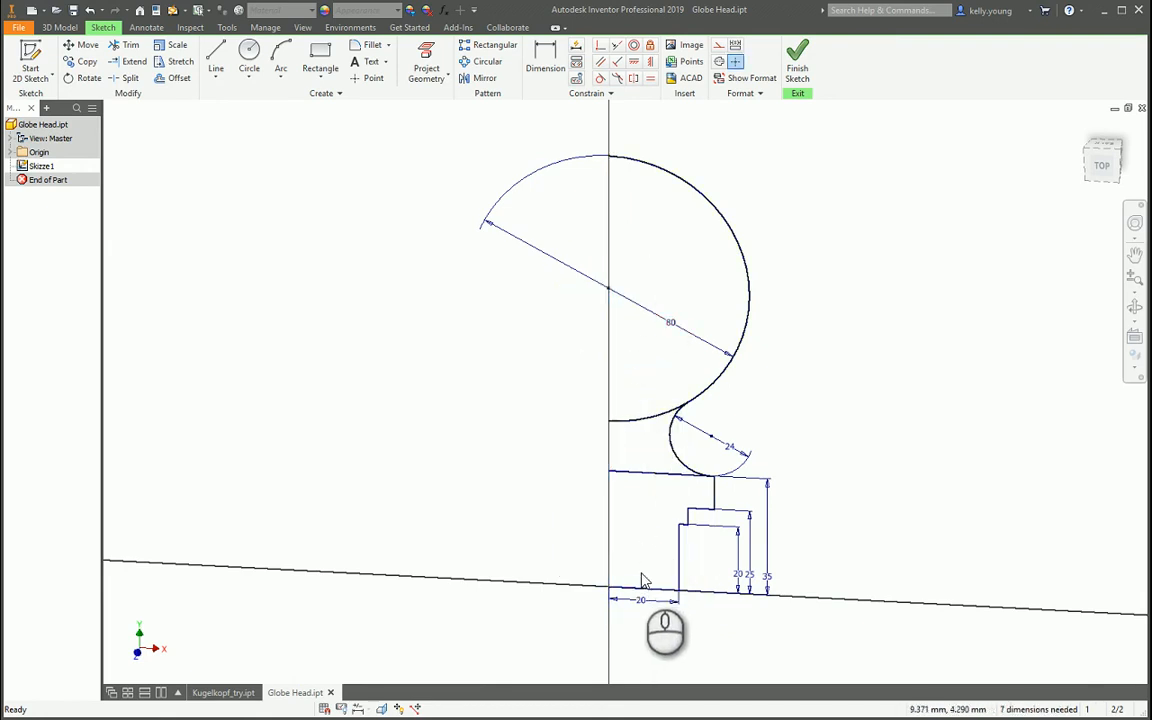
Step: Work on the long horizontal base line under the post and remove its width dimensions
click(216, 52)
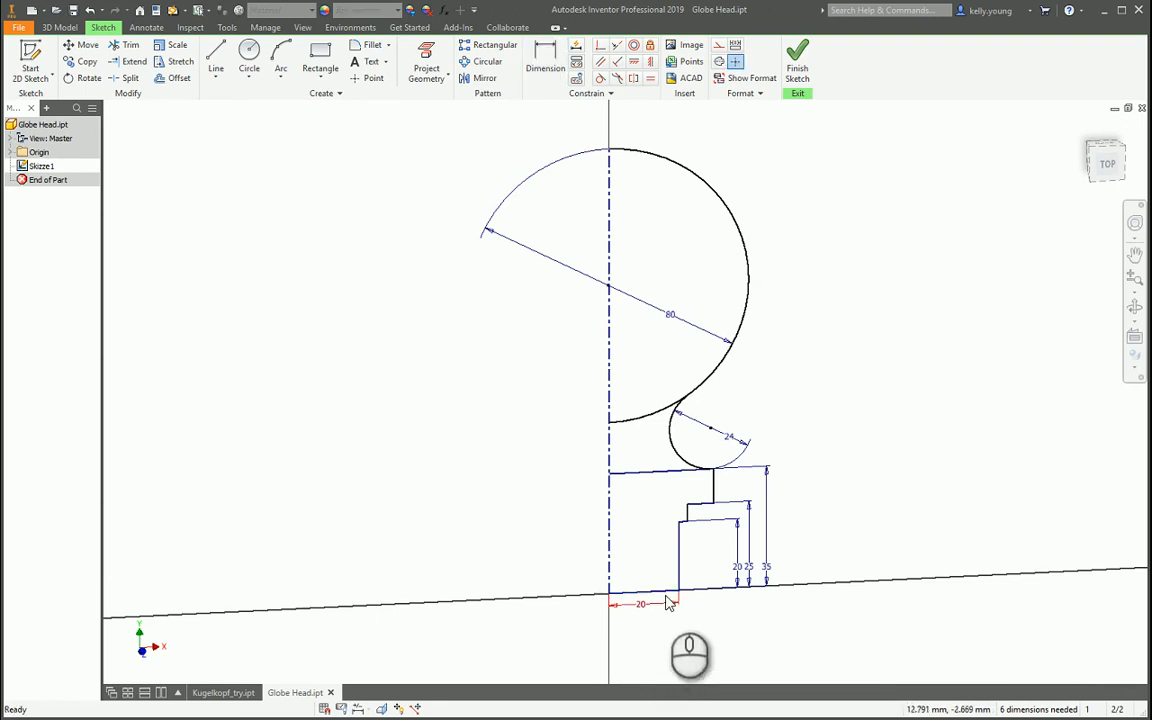
click(544, 52)
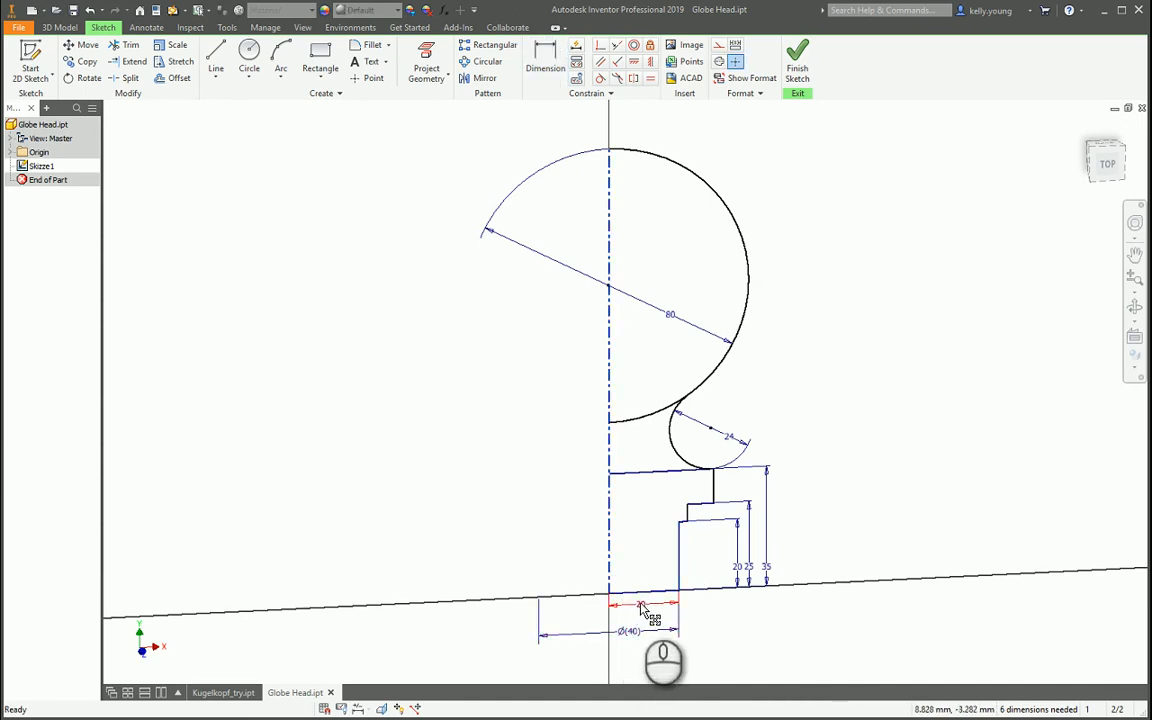
click(656, 610)
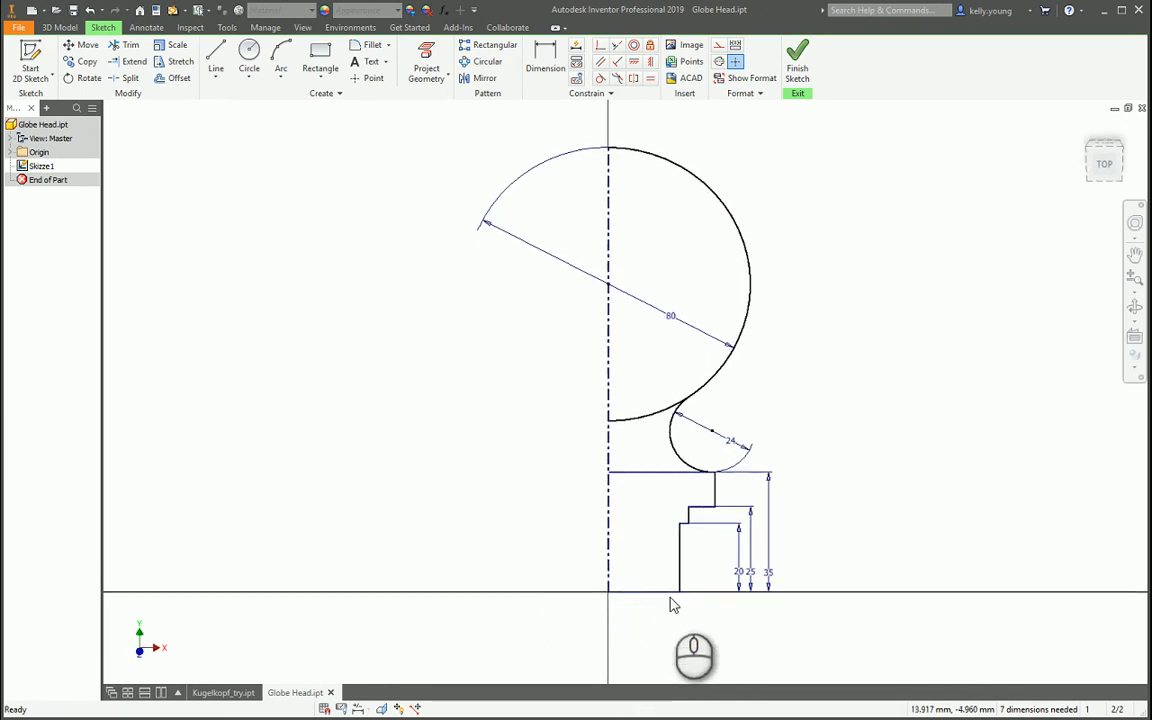
Step: Show all constraints and apply the missing geometric constraints along the profile, leaving four dimensions needed
click(544, 60)
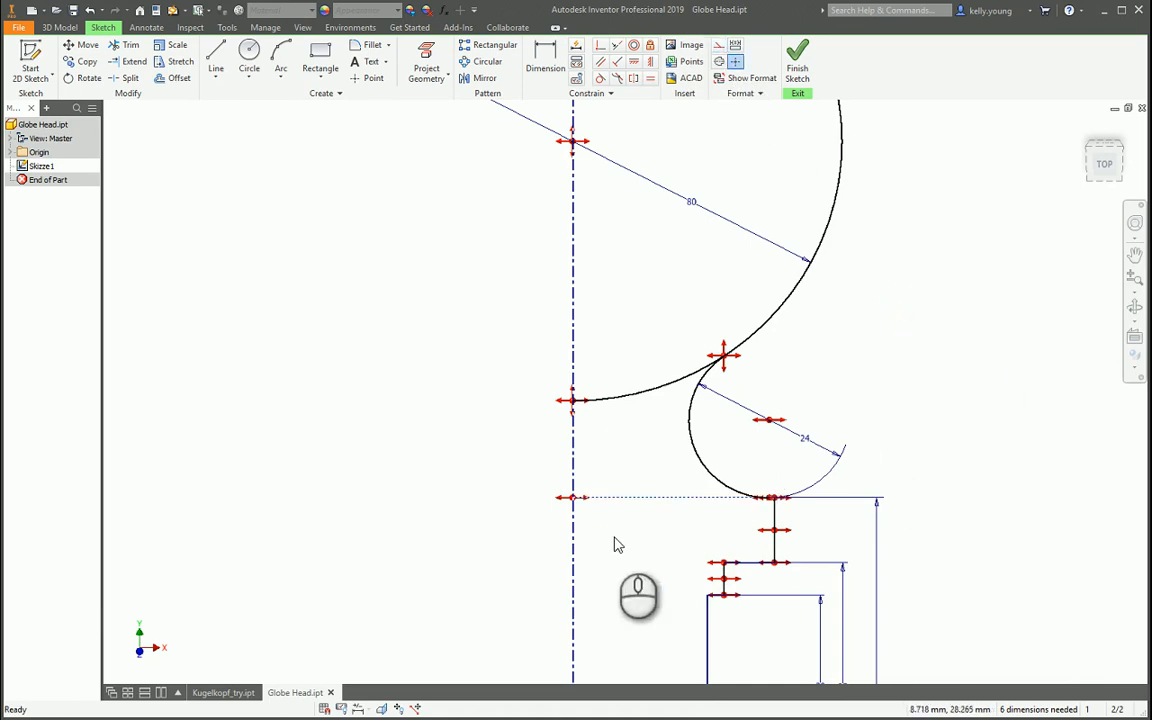
click(132, 44)
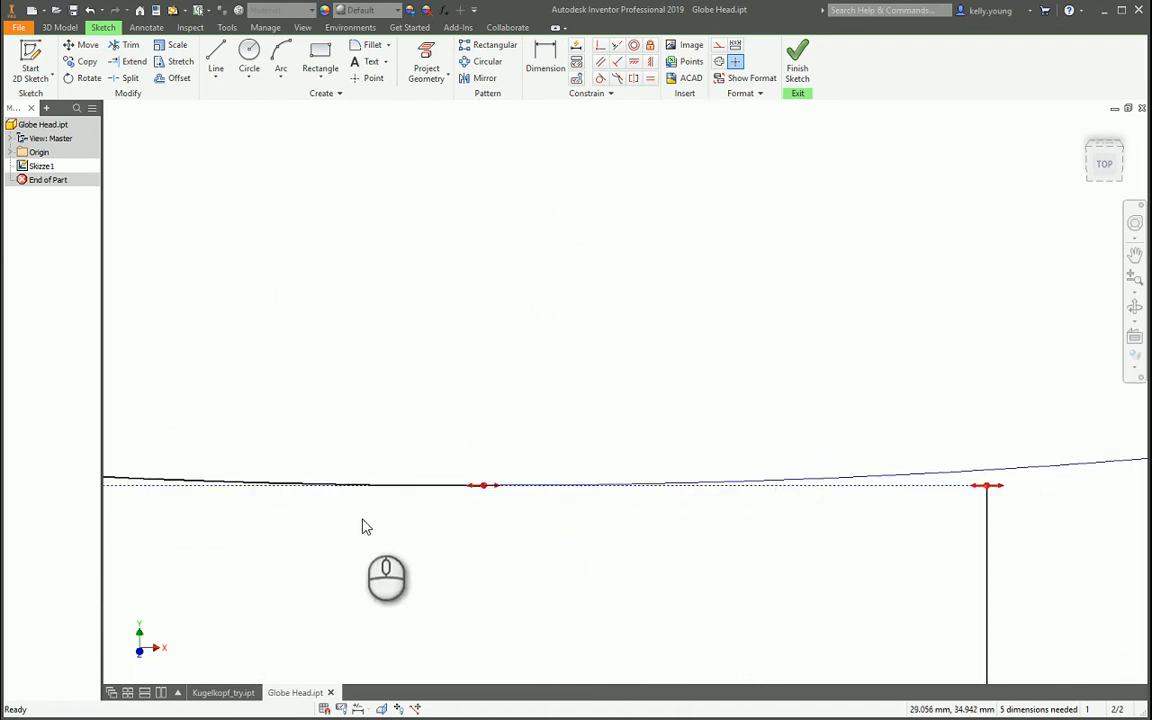
click(132, 44)
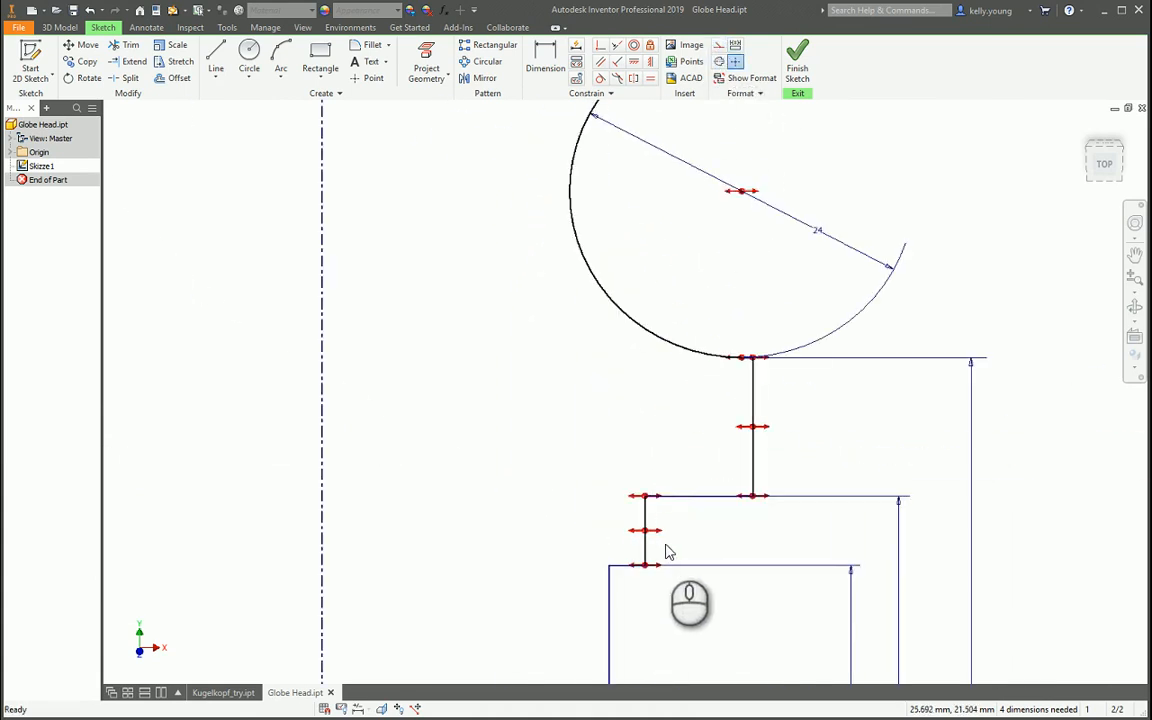
Step: Dimension the post diameter Ø45 from the centerline and pick the neck for the next diameter
click(544, 60)
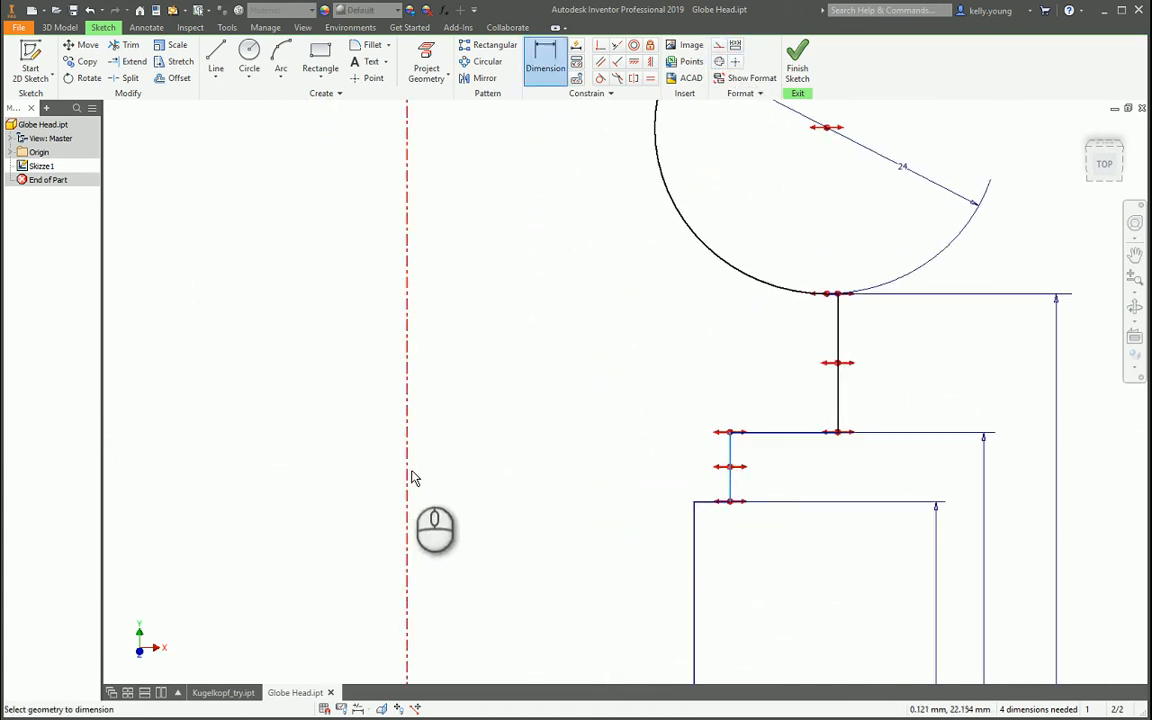
click(730, 448)
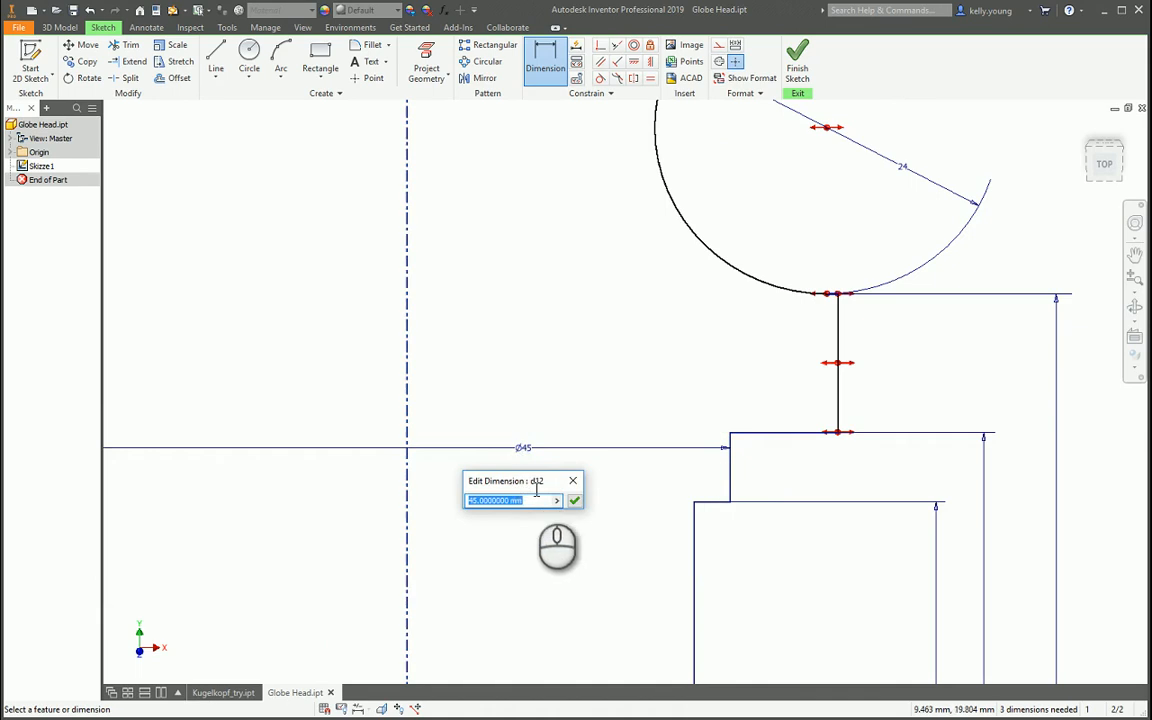
click(574, 500)
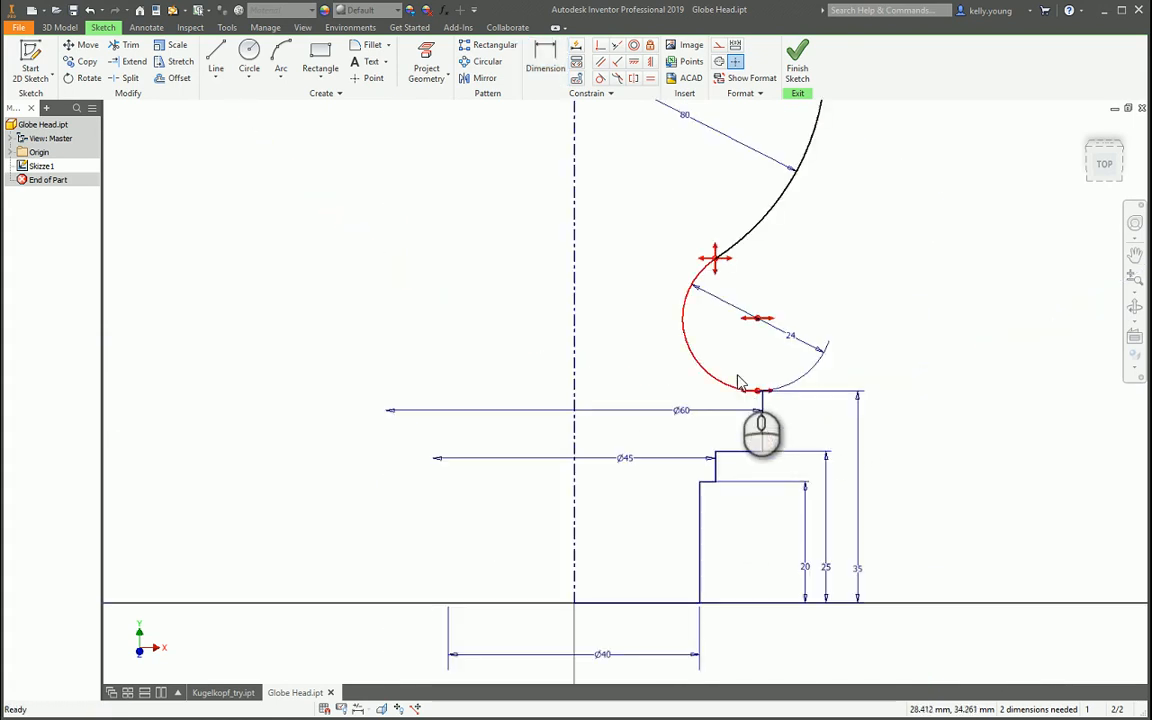
click(544, 60)
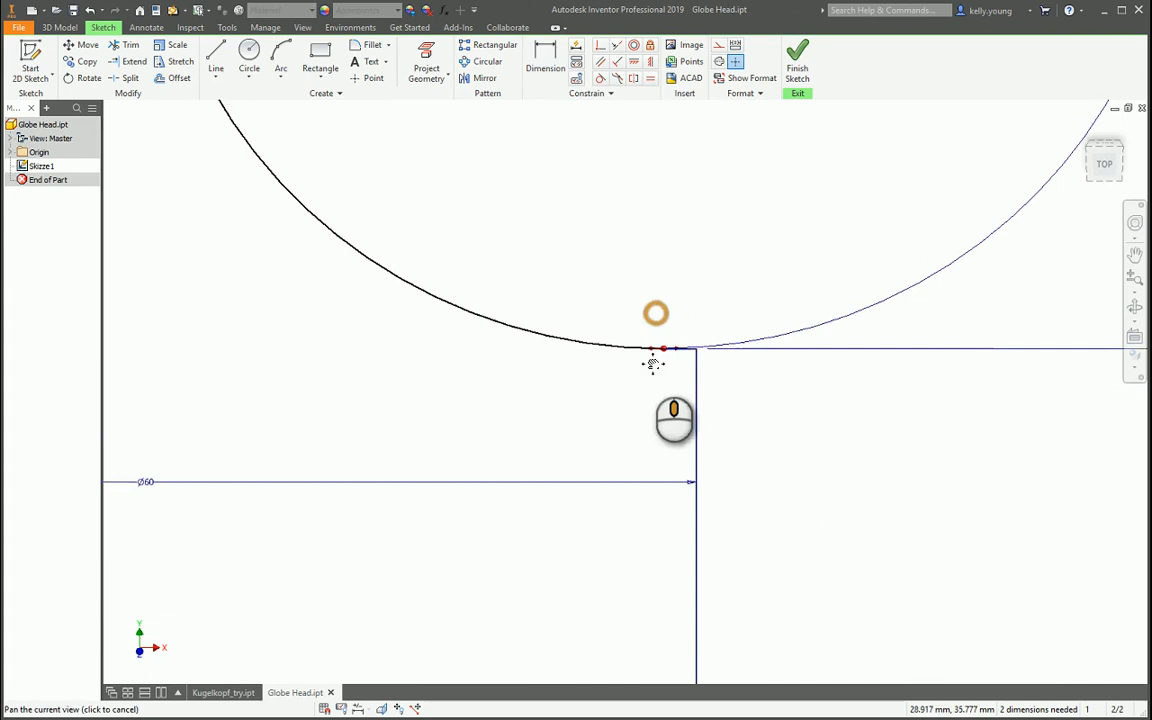
click(544, 60)
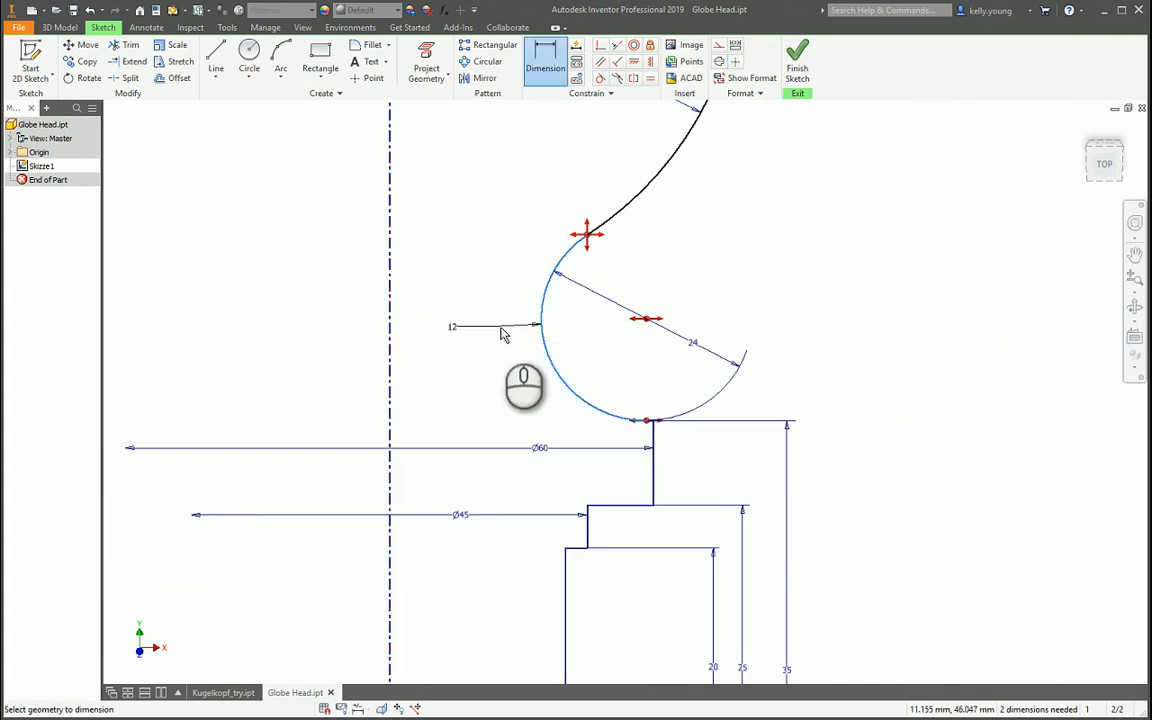
Step: Add the Ø34.5 neck diameter and the 130 overall height, fully constraining the sketch
click(470, 312)
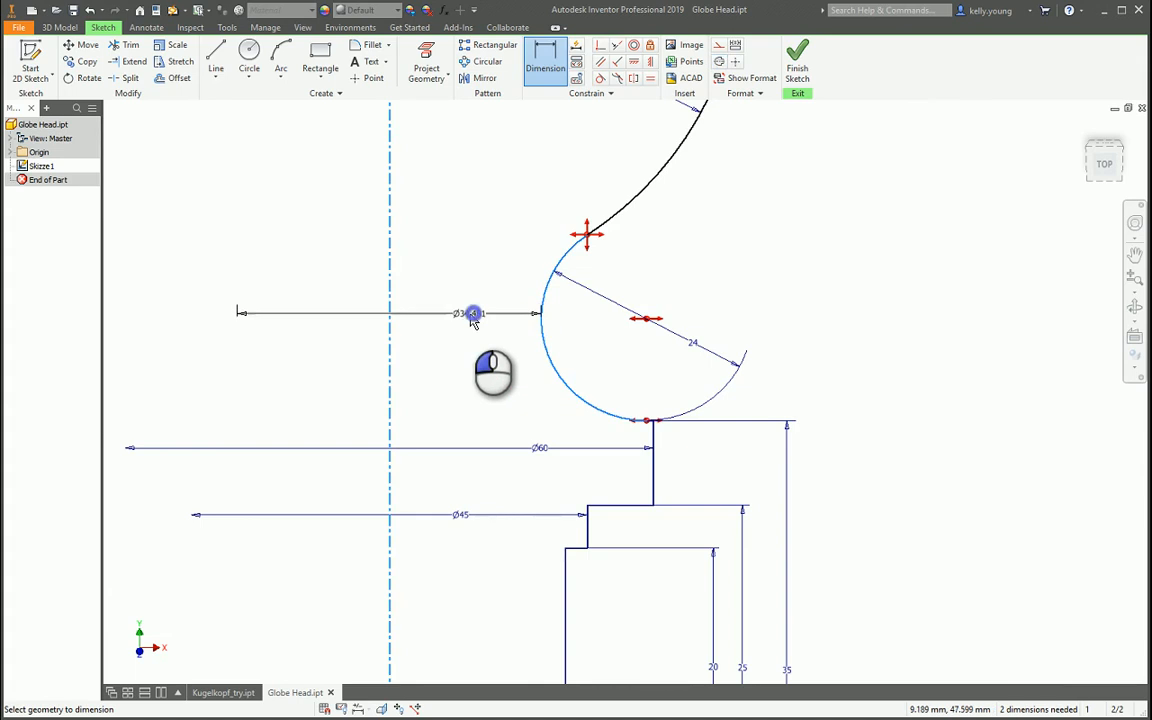
click(470, 312)
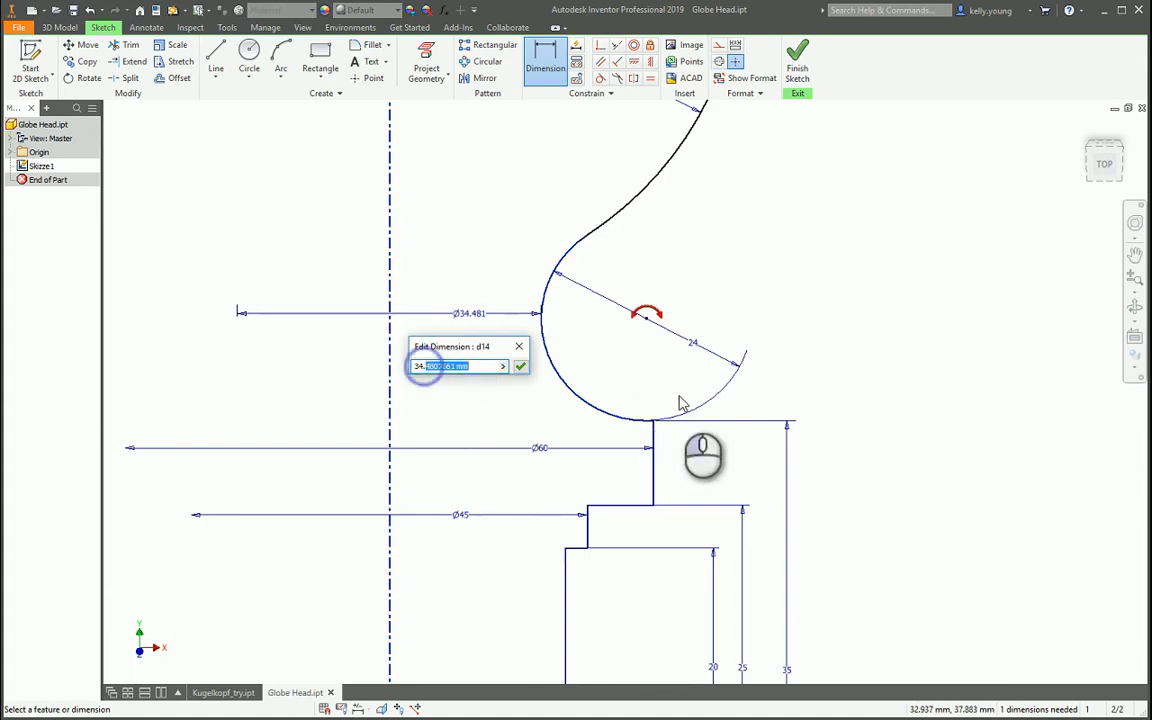
click(520, 364)
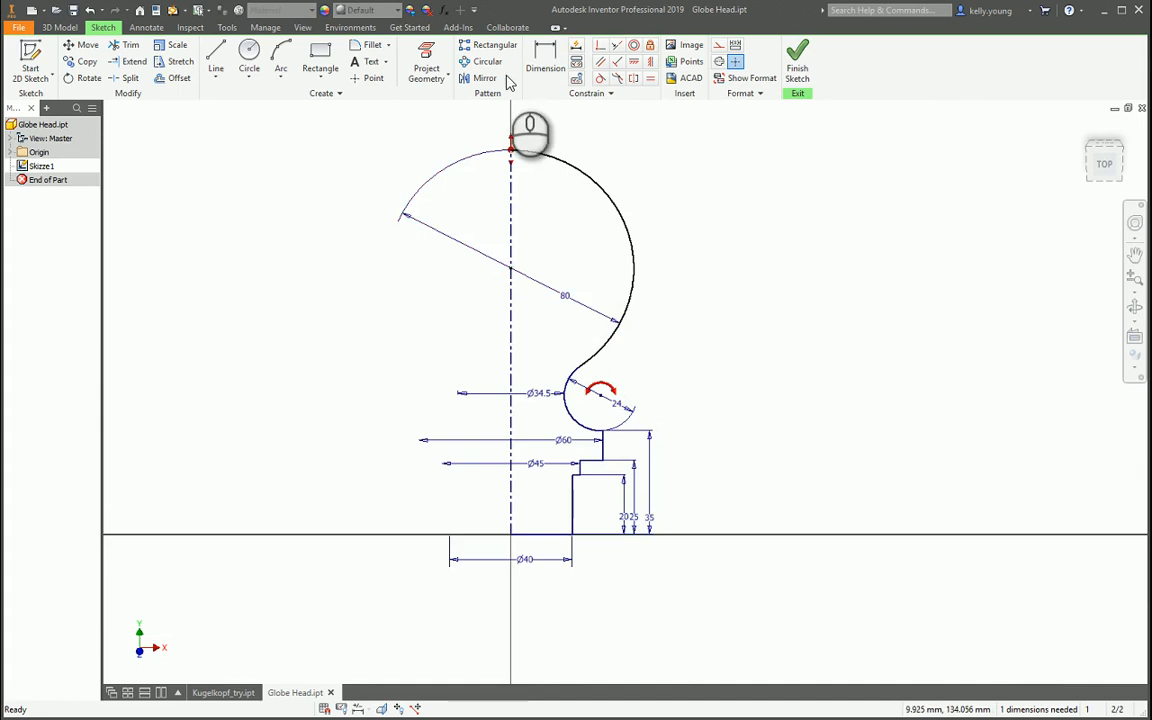
click(544, 60)
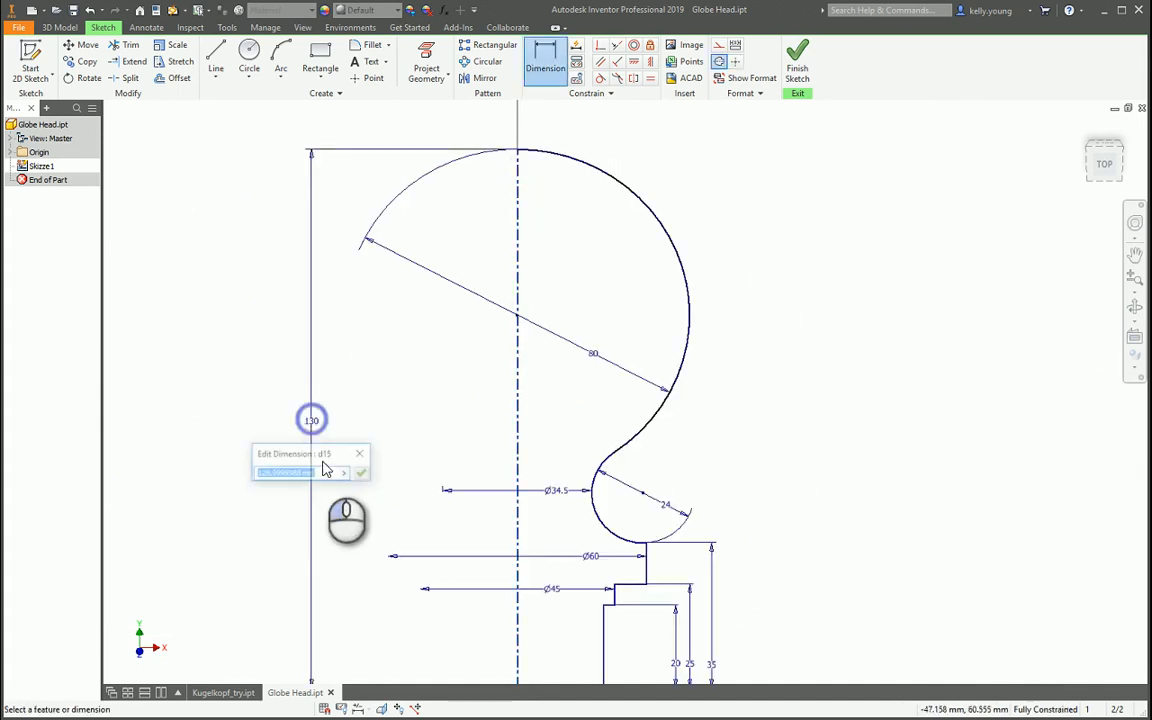
click(360, 472)
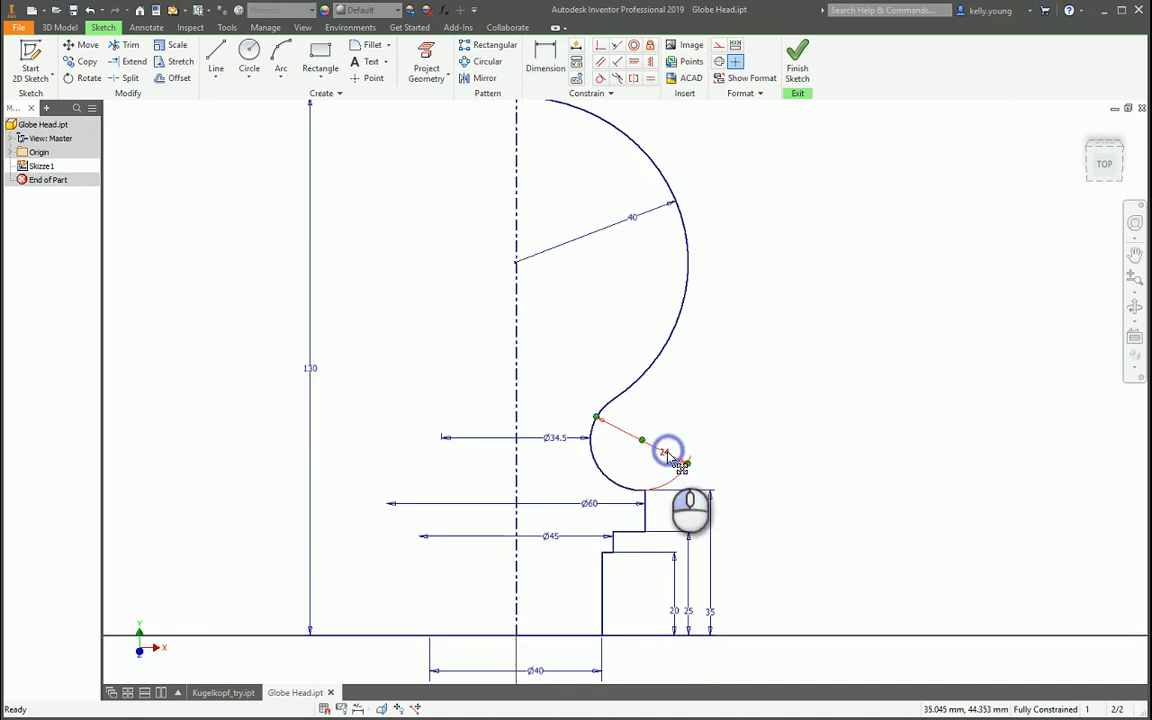
Step: Change the large ball arc's radius dimension to Diameter type and finish the sketch
click(544, 56)
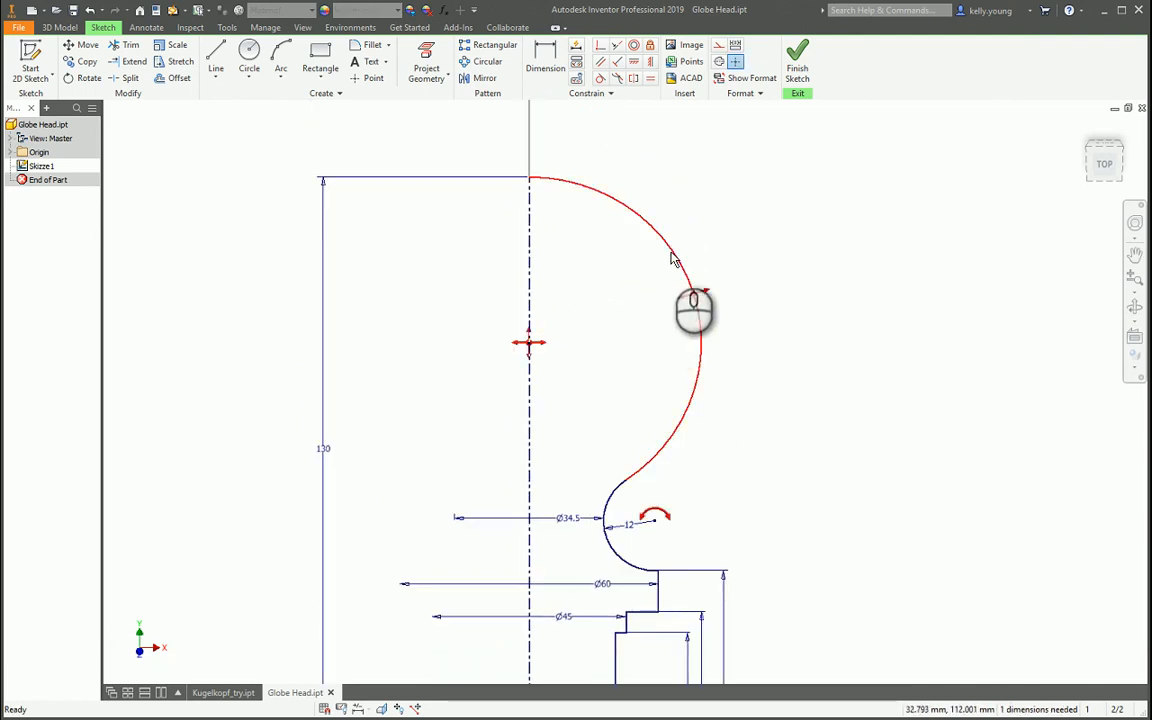
right_click(672, 258)
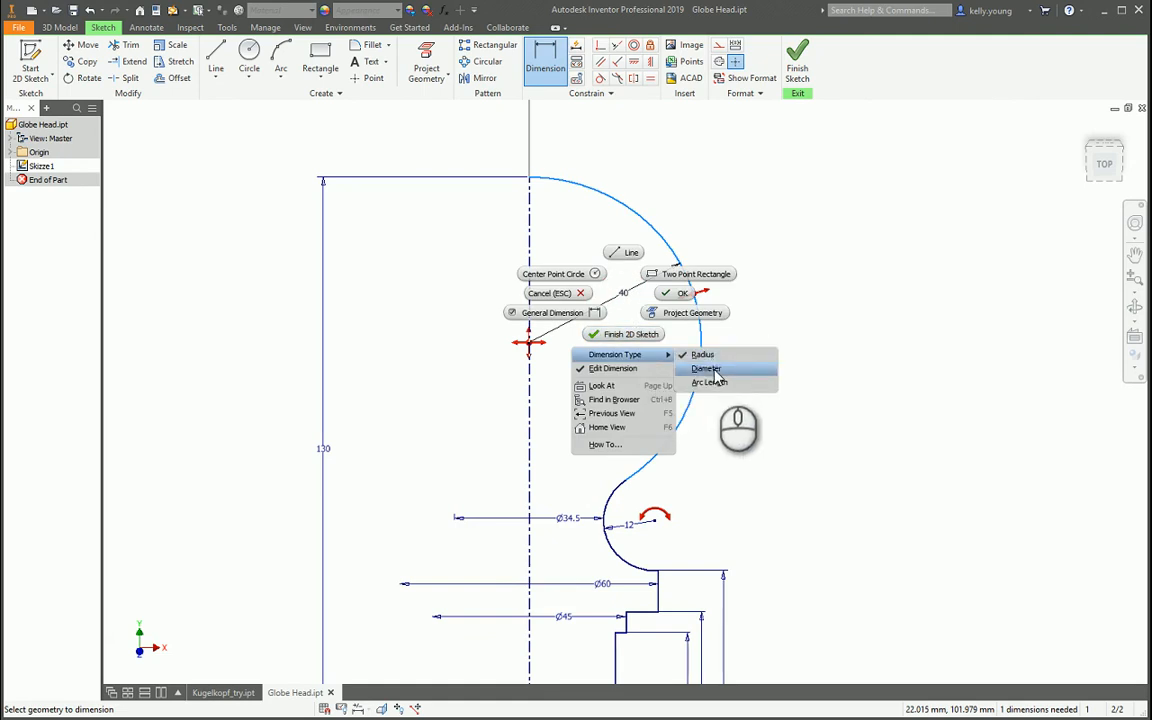
click(706, 368)
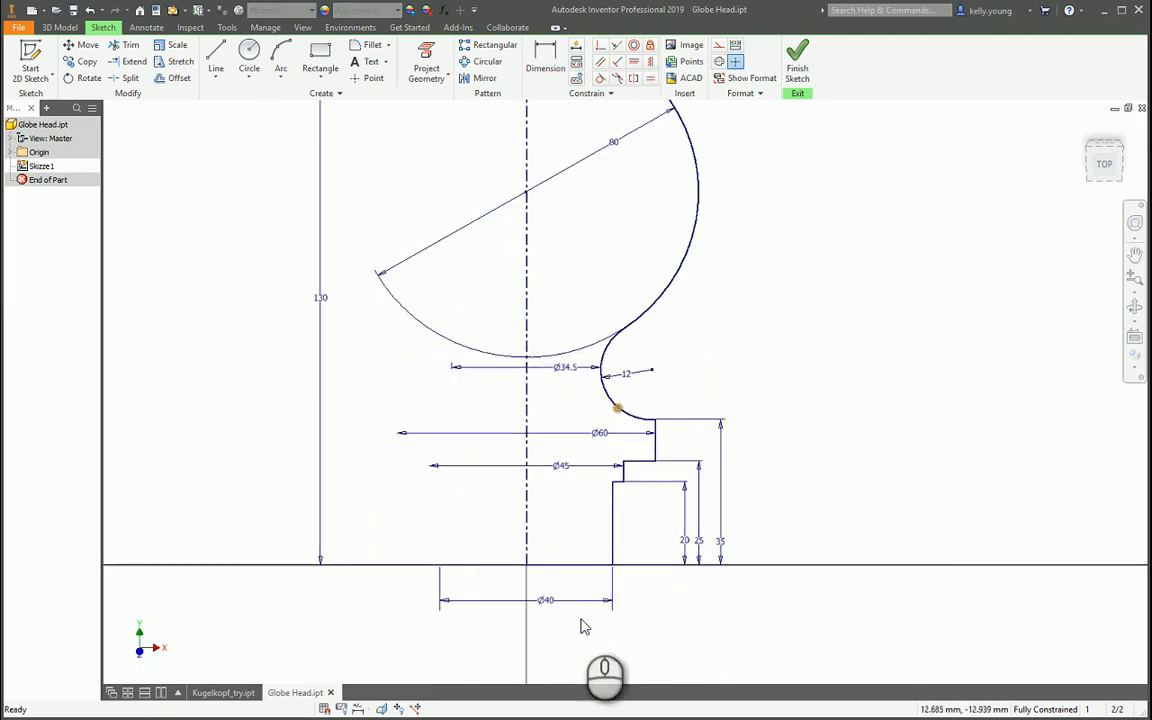
click(458, 28)
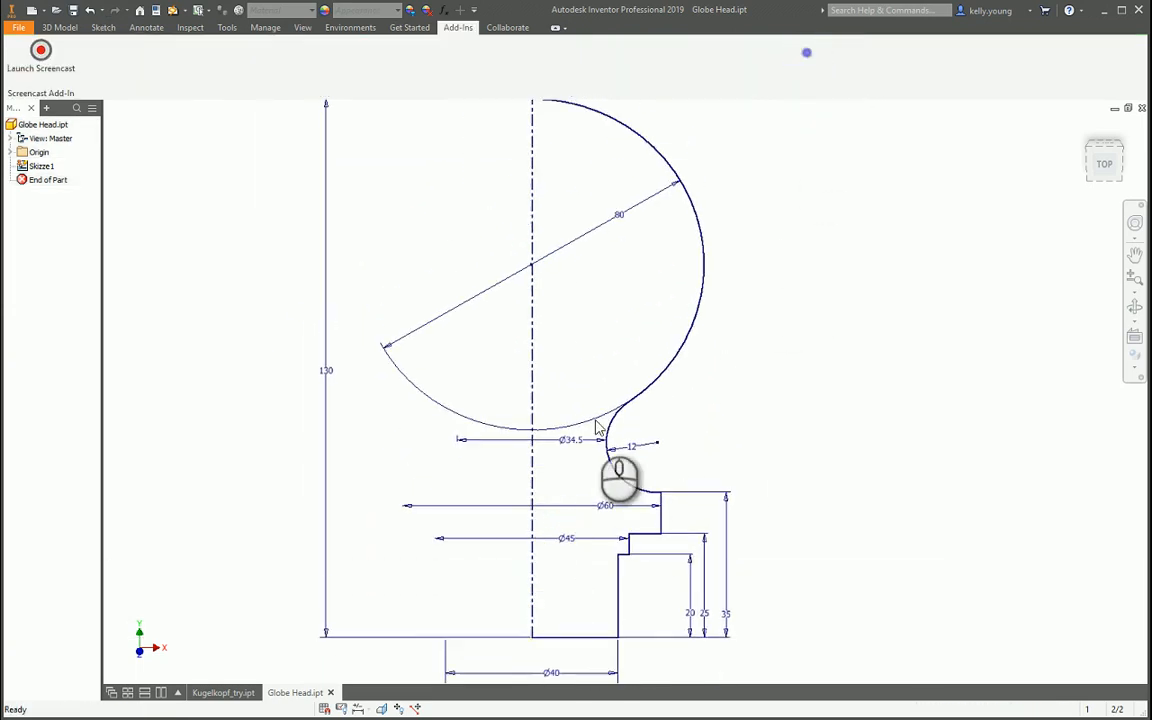
Step: Revolve the profile about its centerline into a solid ball-topped post (Revolution1)
click(58, 28)
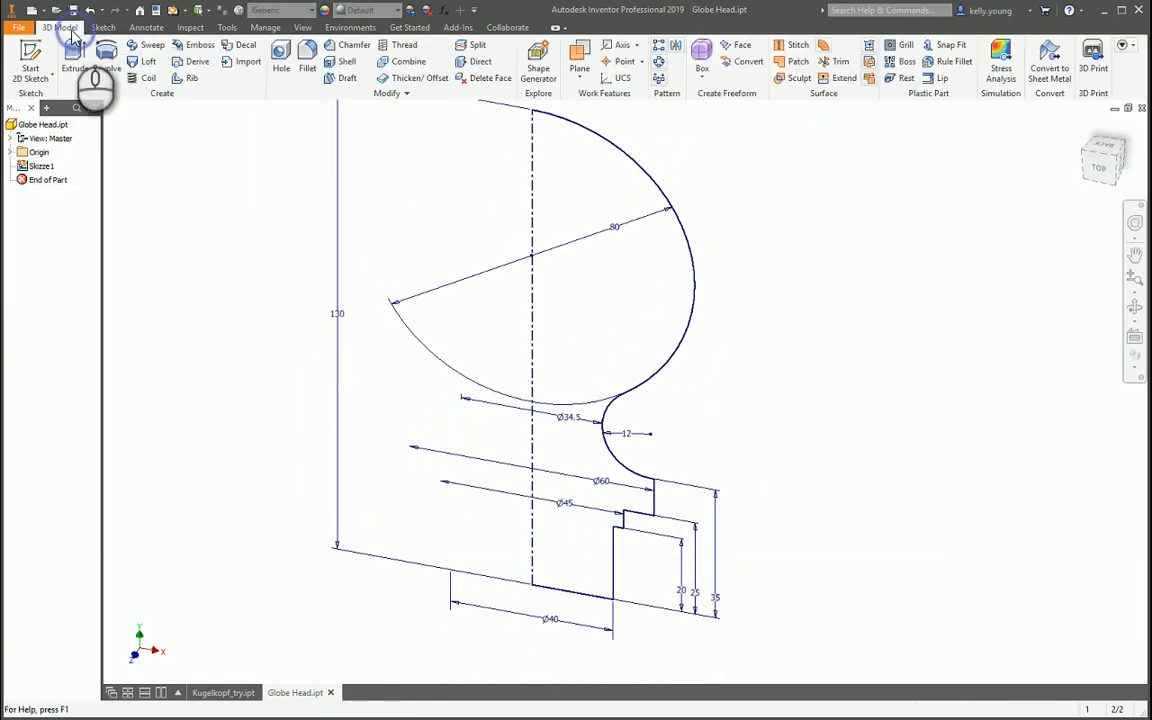
click(106, 56)
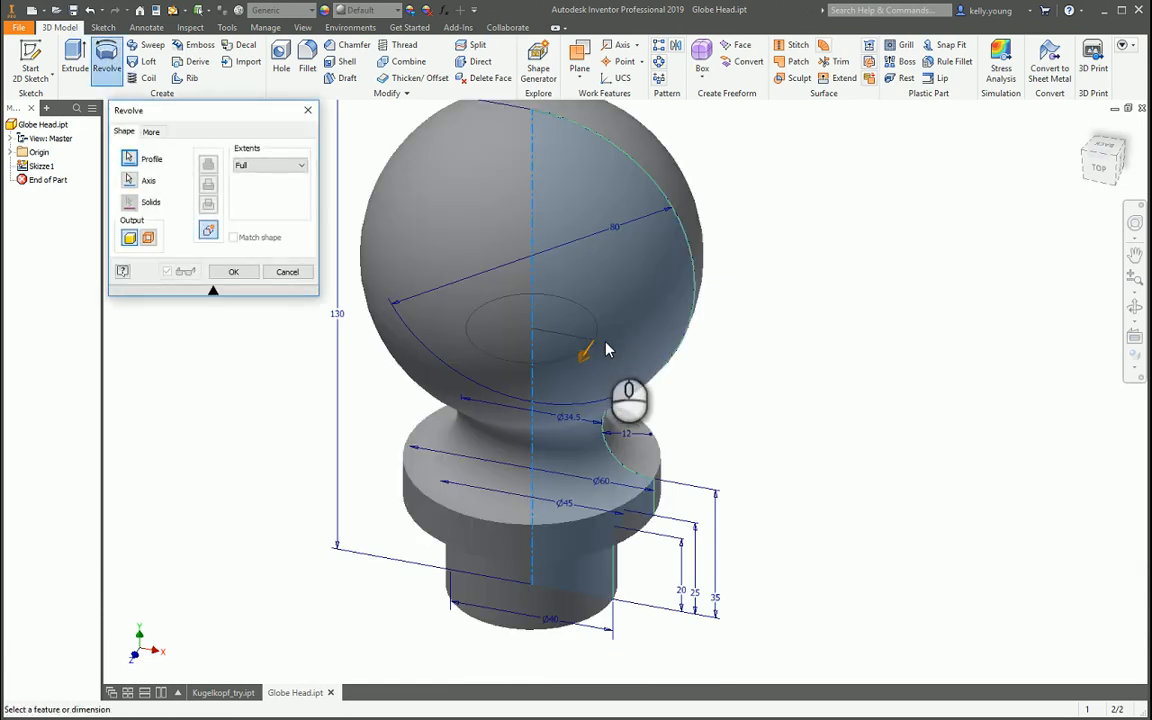
click(232, 272)
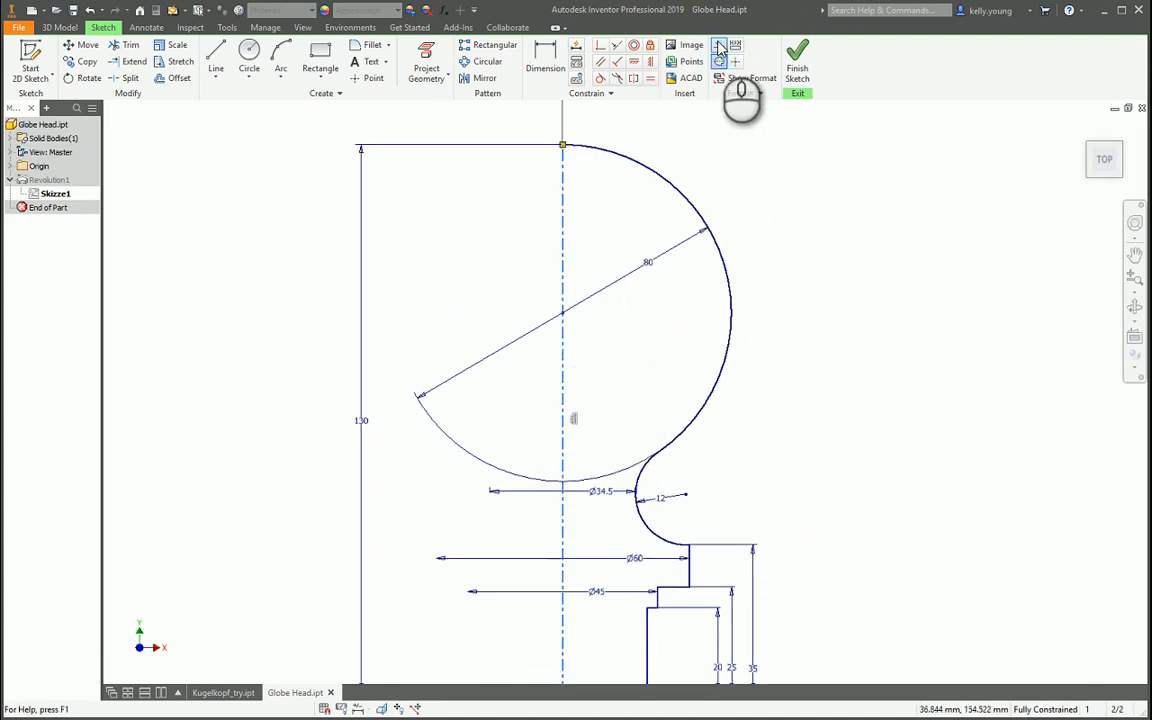
Step: Pick the small neck arc with Dimension, then finish the sketch to show the revolved solid
click(544, 52)
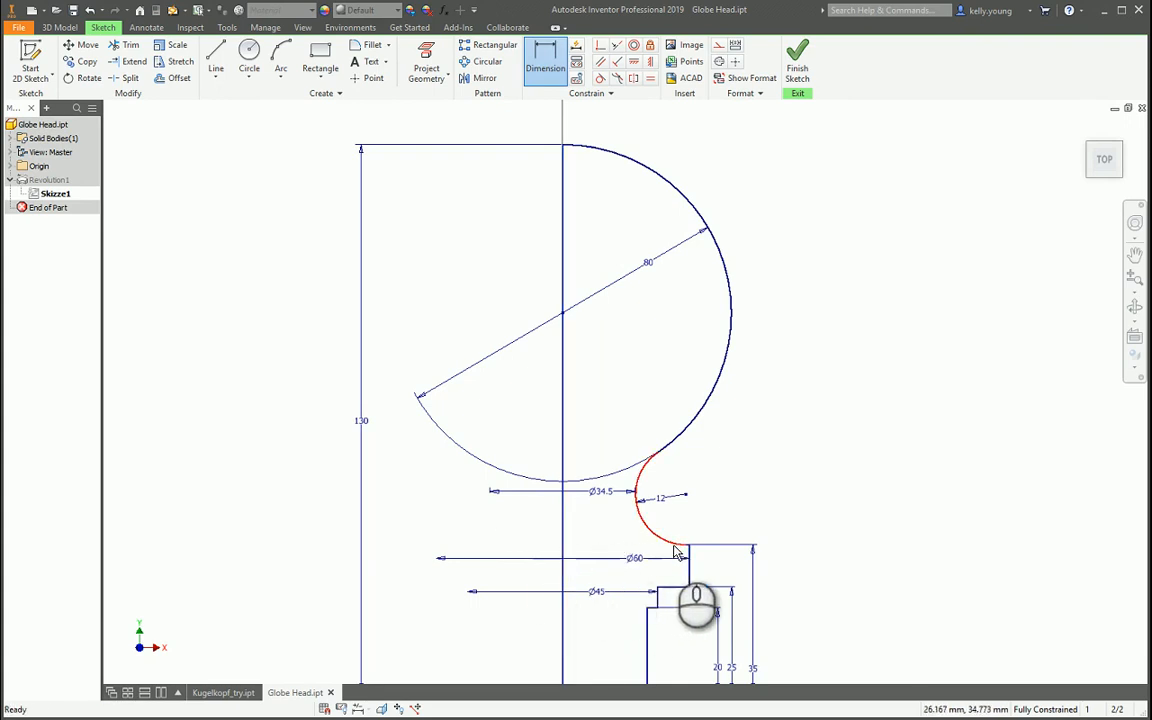
click(796, 60)
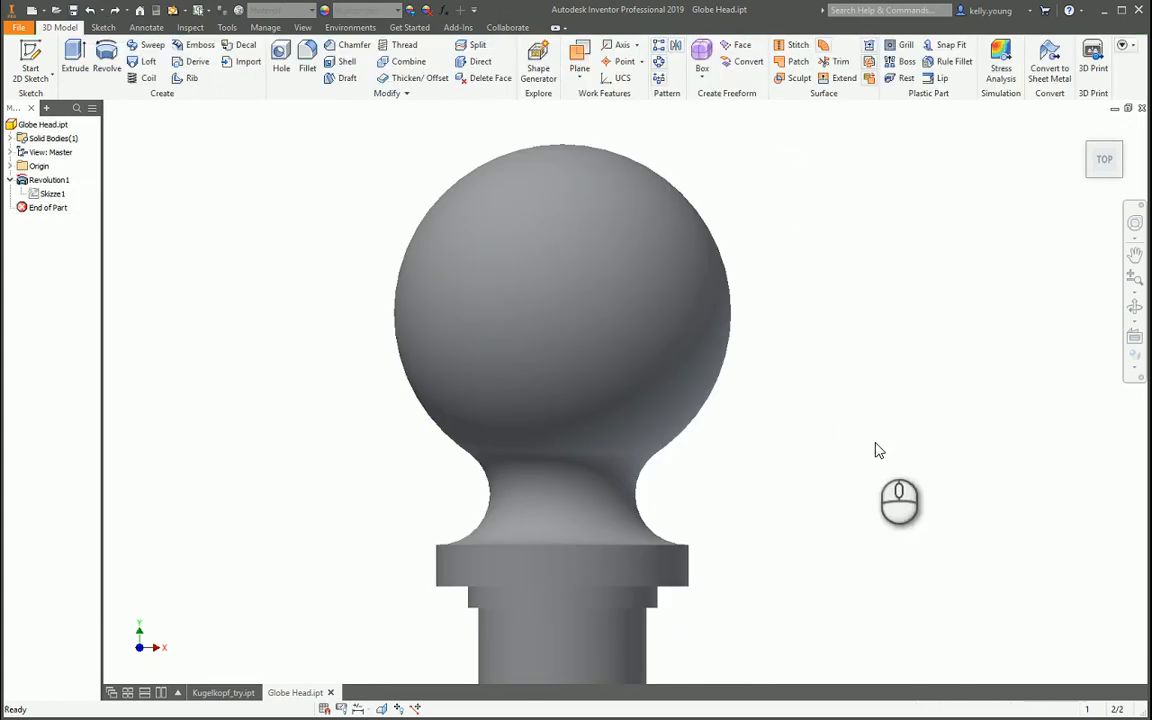